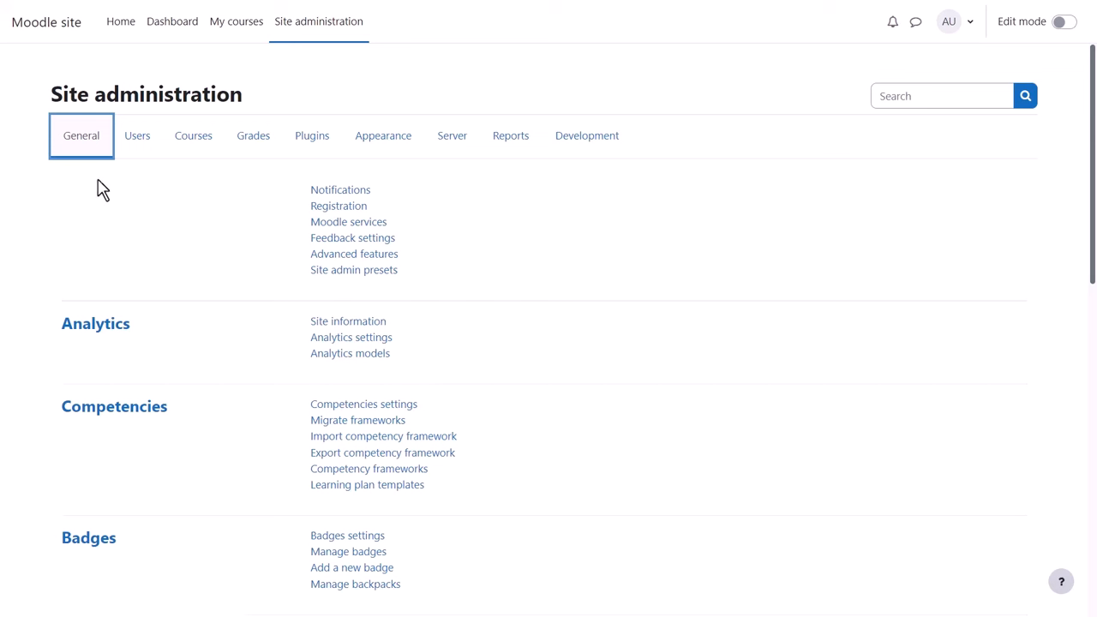
pyautogui.moveTo(140, 172)
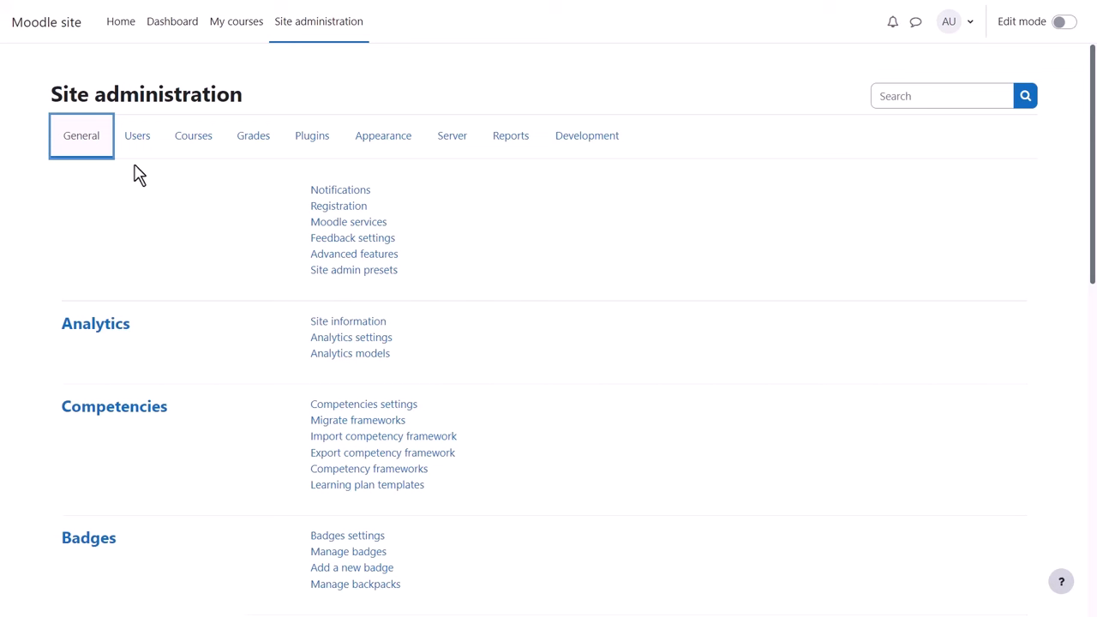
pyautogui.moveTo(510, 136)
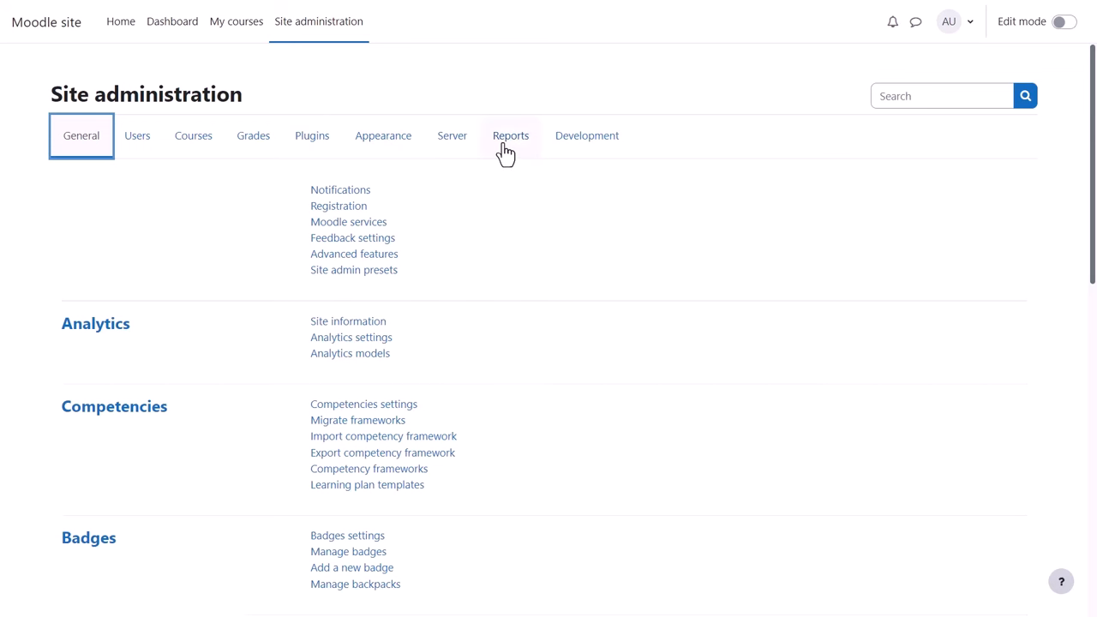
# View the Comments report from Site administration, then return to the Reports list
pyautogui.click(511, 135)
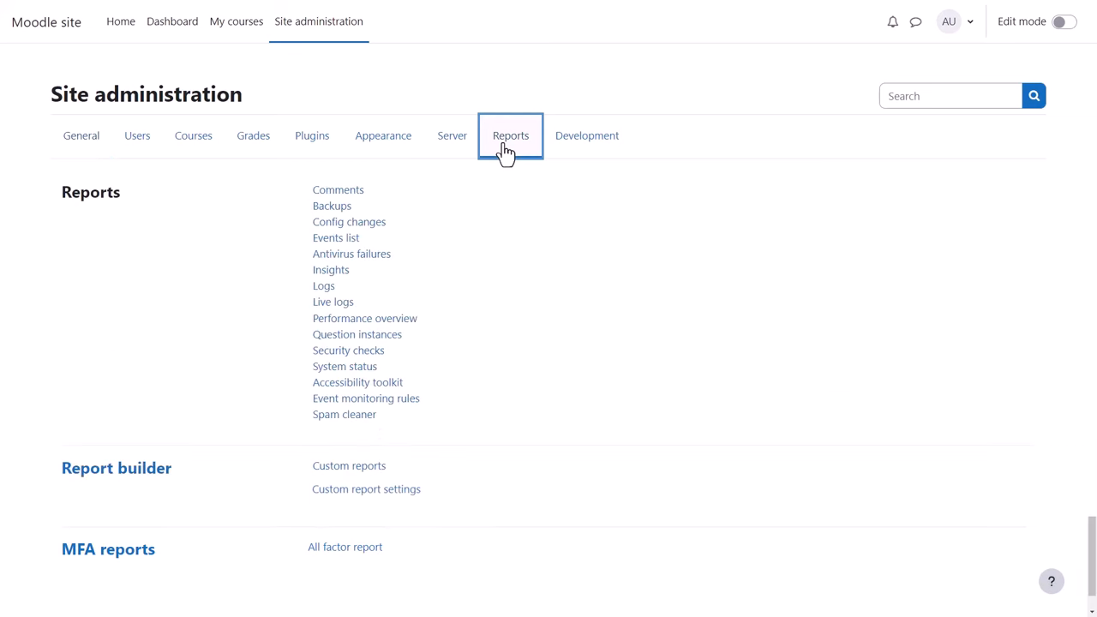
pyautogui.moveTo(389, 199)
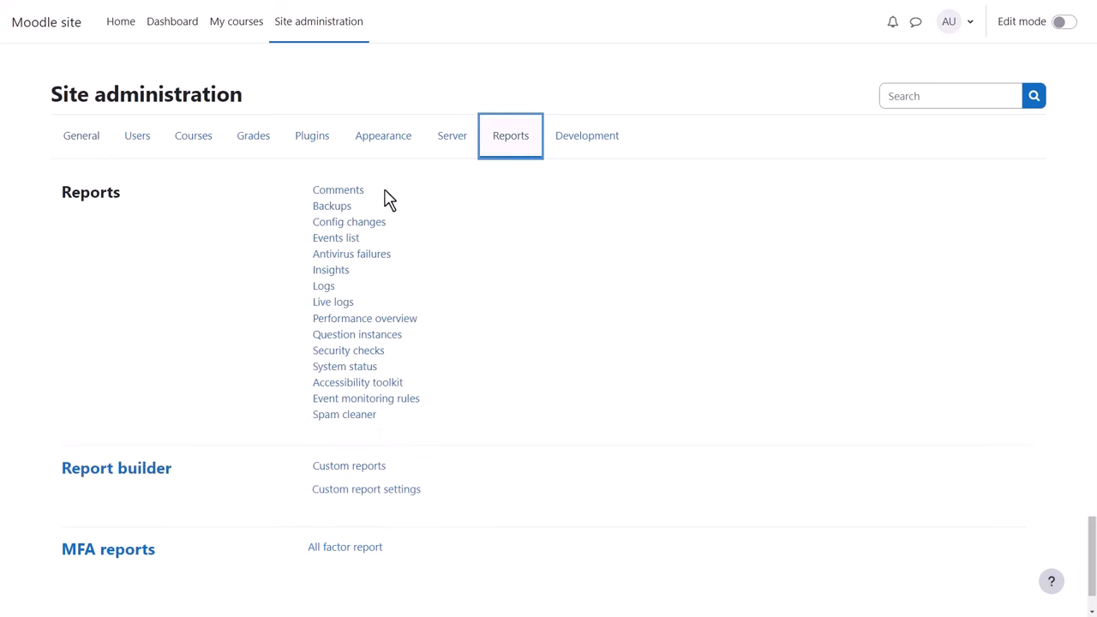
pyautogui.moveTo(338, 189)
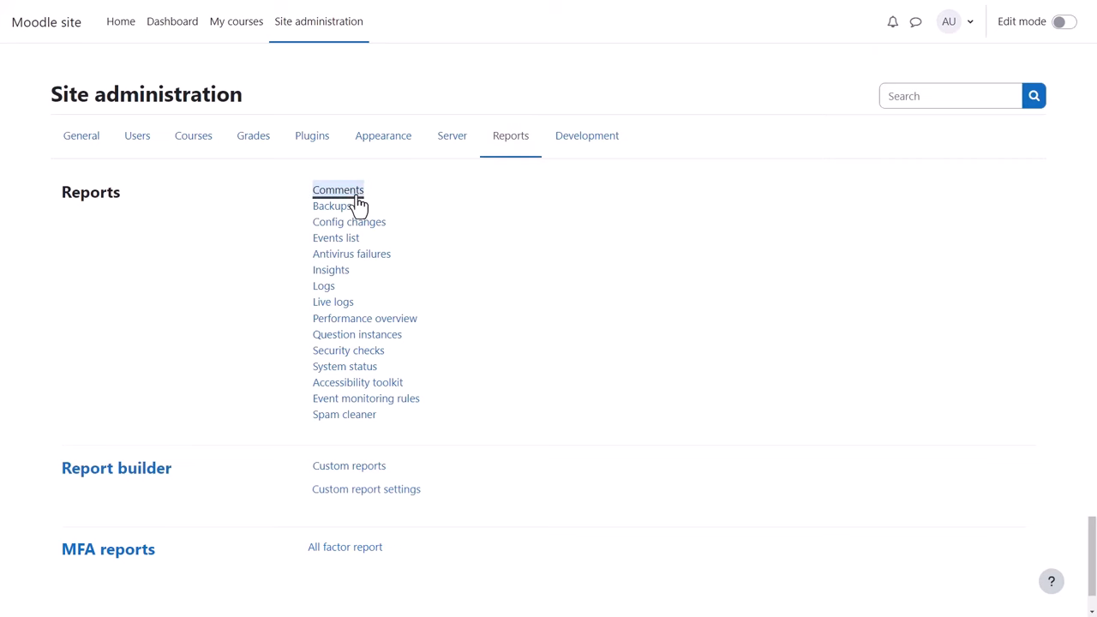
pyautogui.click(338, 189)
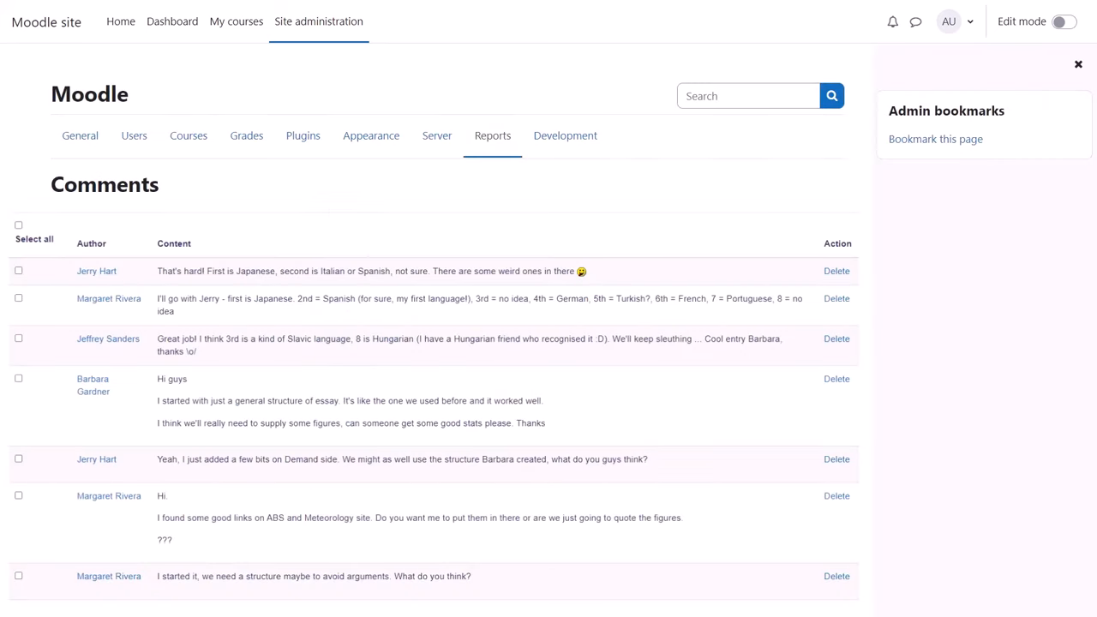
pyautogui.click(492, 136)
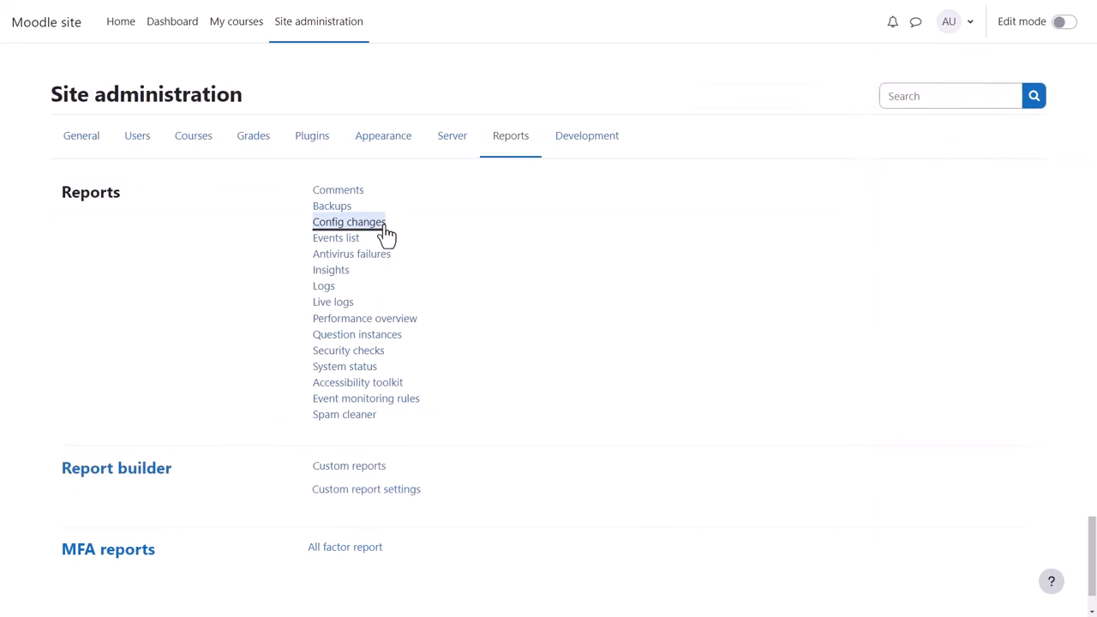
pyautogui.click(348, 222)
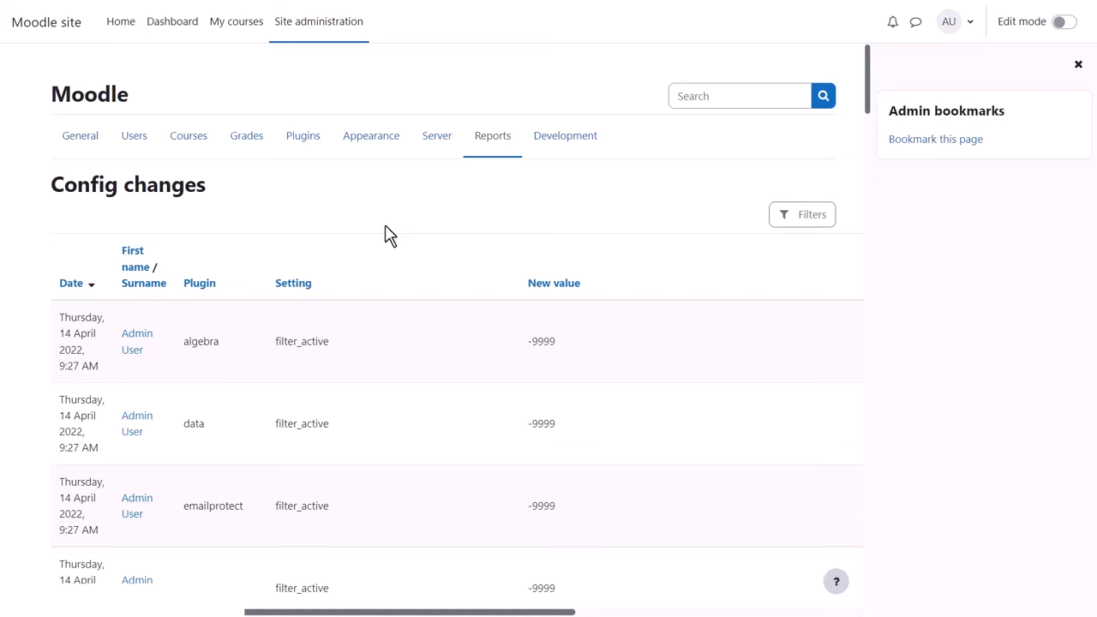
pyautogui.click(492, 135)
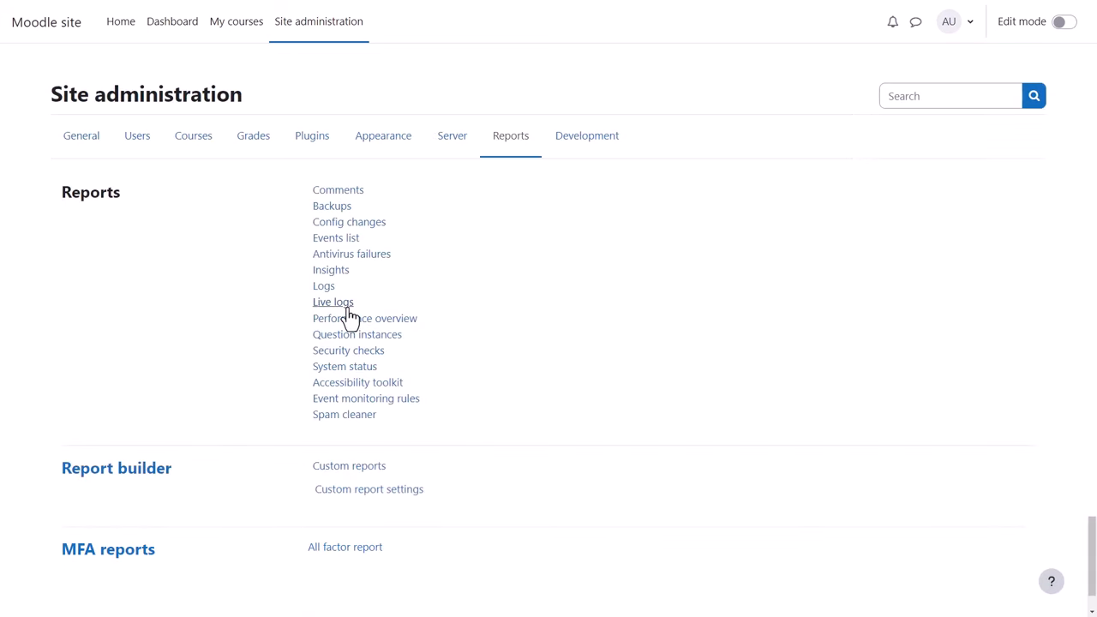
pyautogui.moveTo(324, 286)
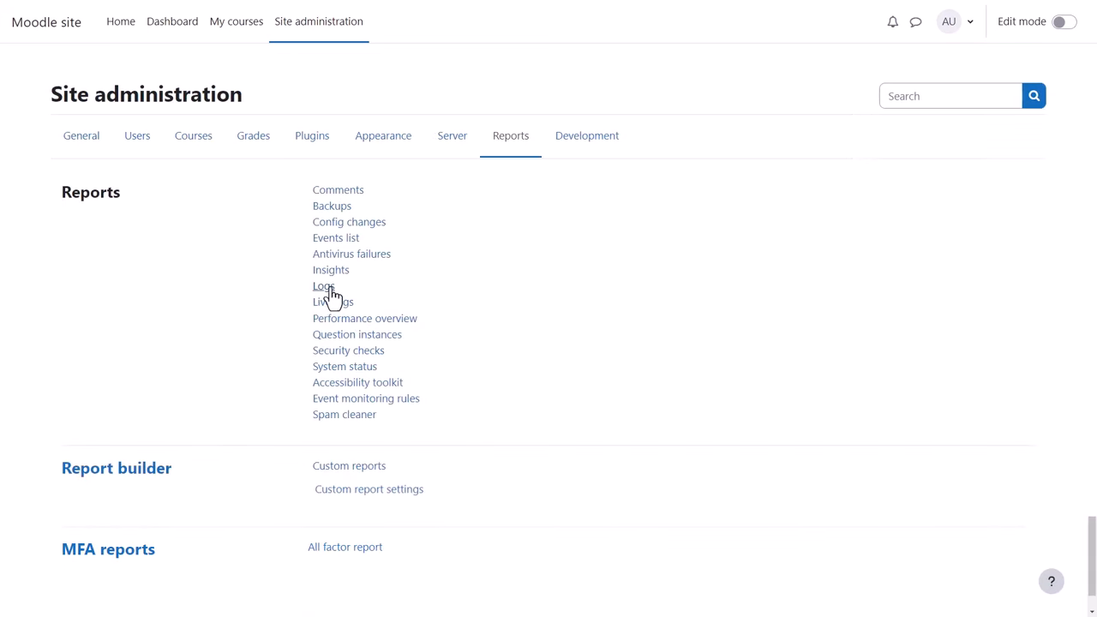
pyautogui.click(324, 285)
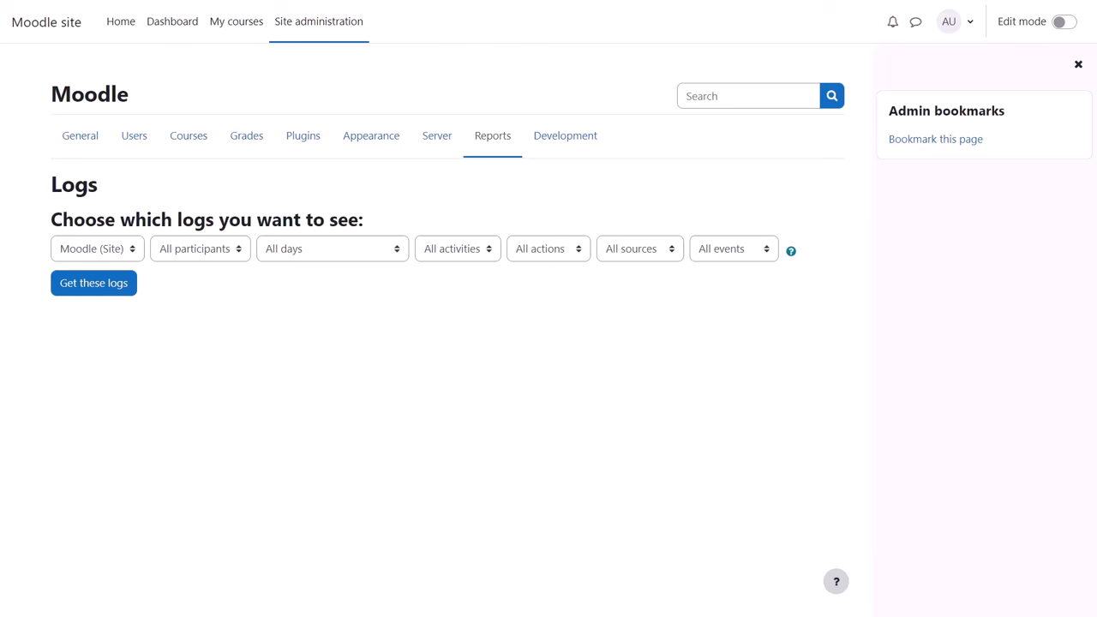
pyautogui.click(492, 135)
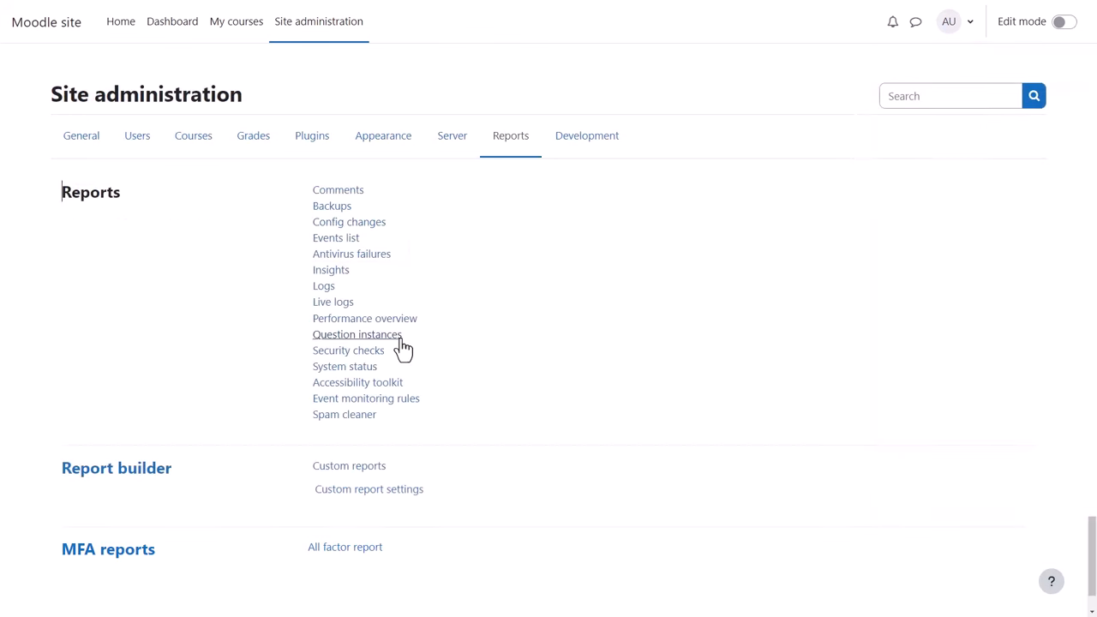
# Check Question instances and System status, then start a New report under Custom reports
pyautogui.click(356, 335)
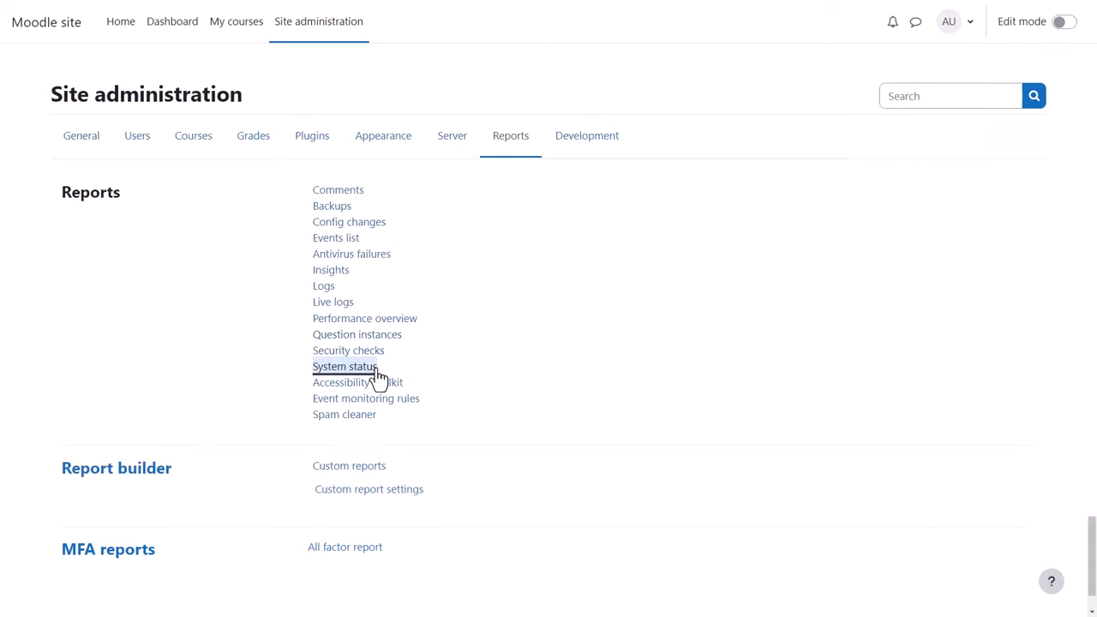
pyautogui.click(344, 366)
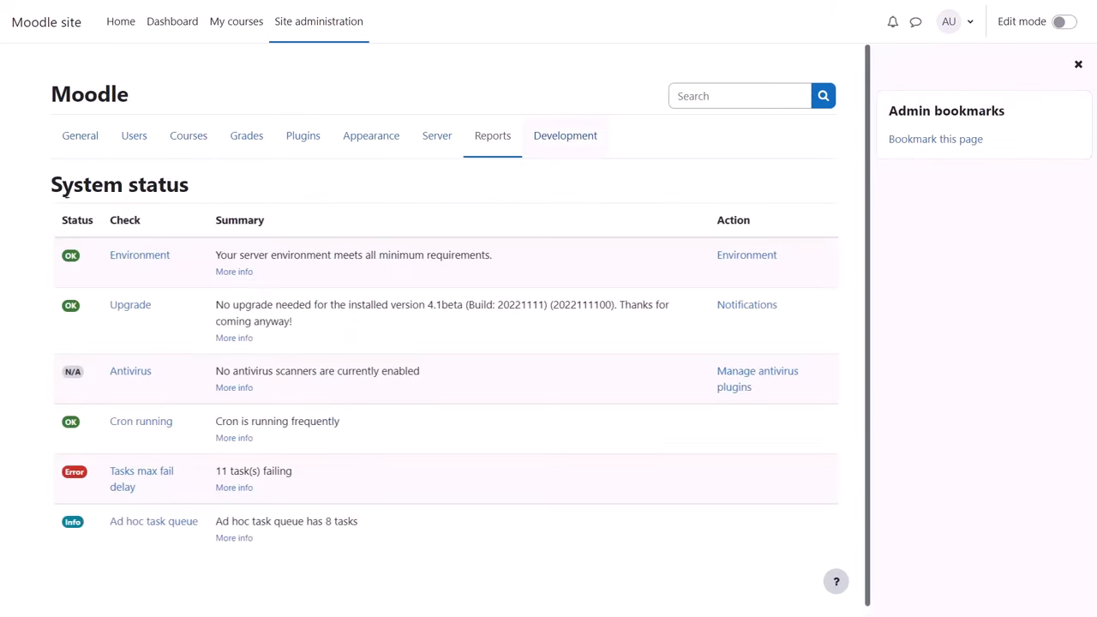
pyautogui.click(493, 135)
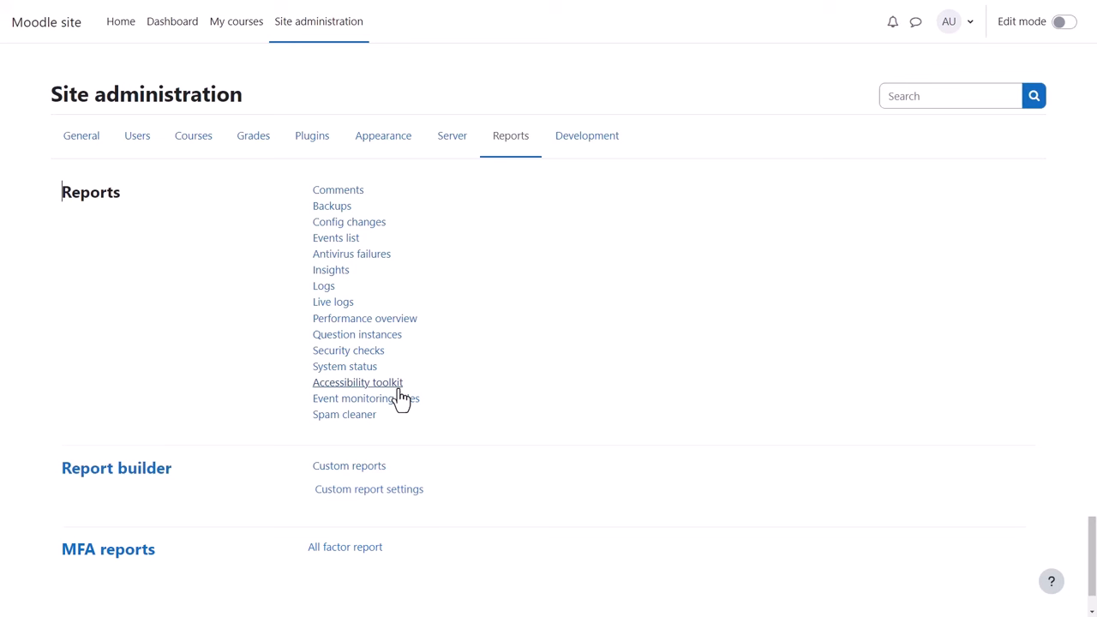
pyautogui.moveTo(405, 433)
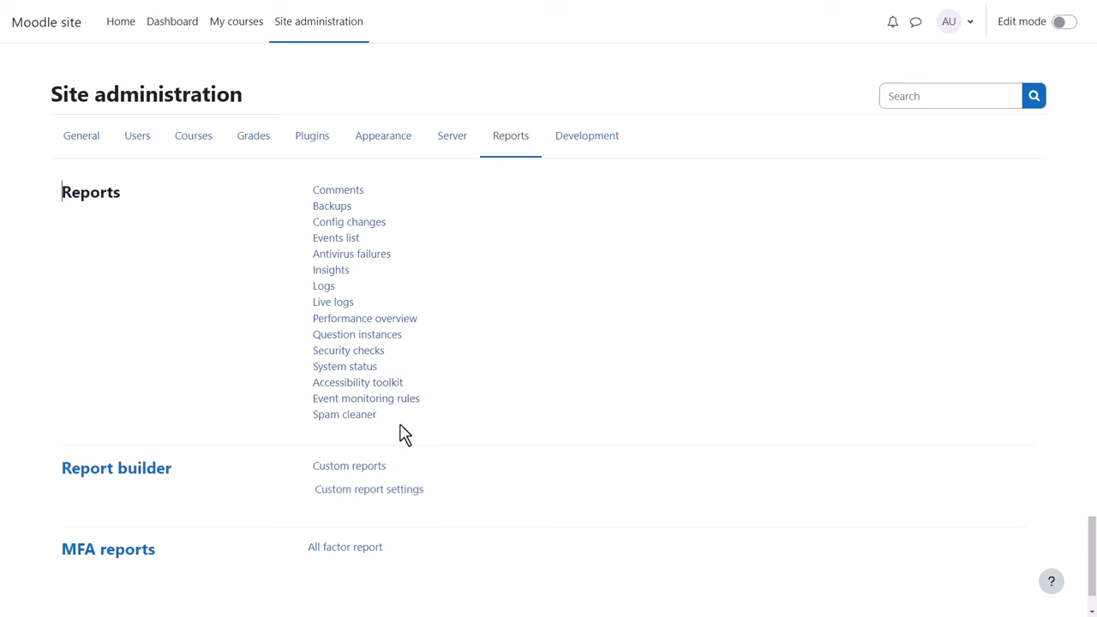
pyautogui.moveTo(349, 466)
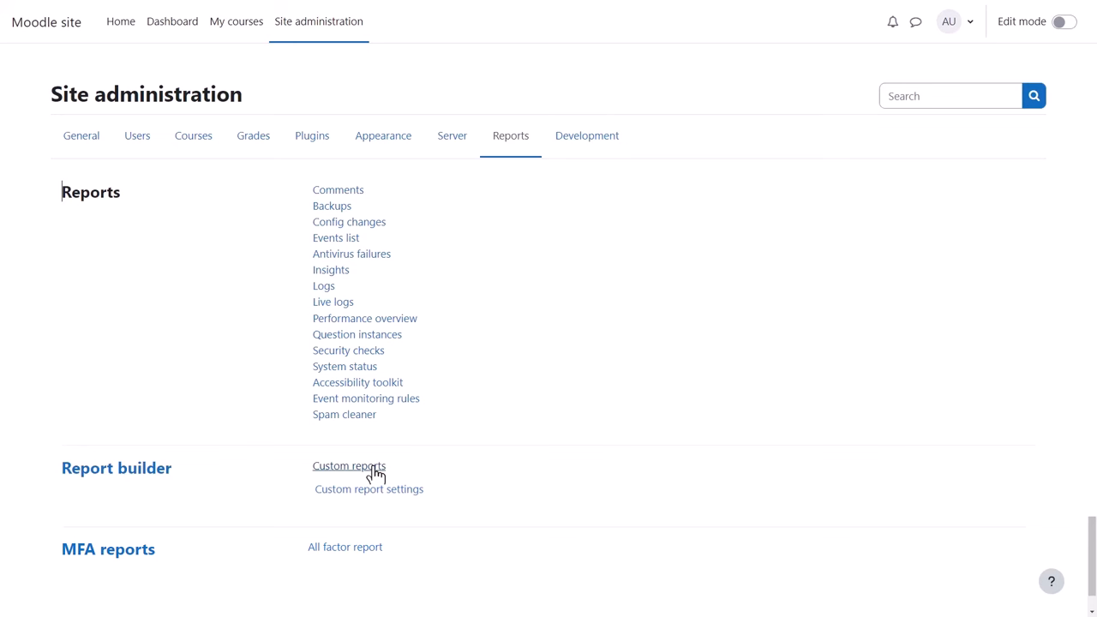
pyautogui.click(348, 465)
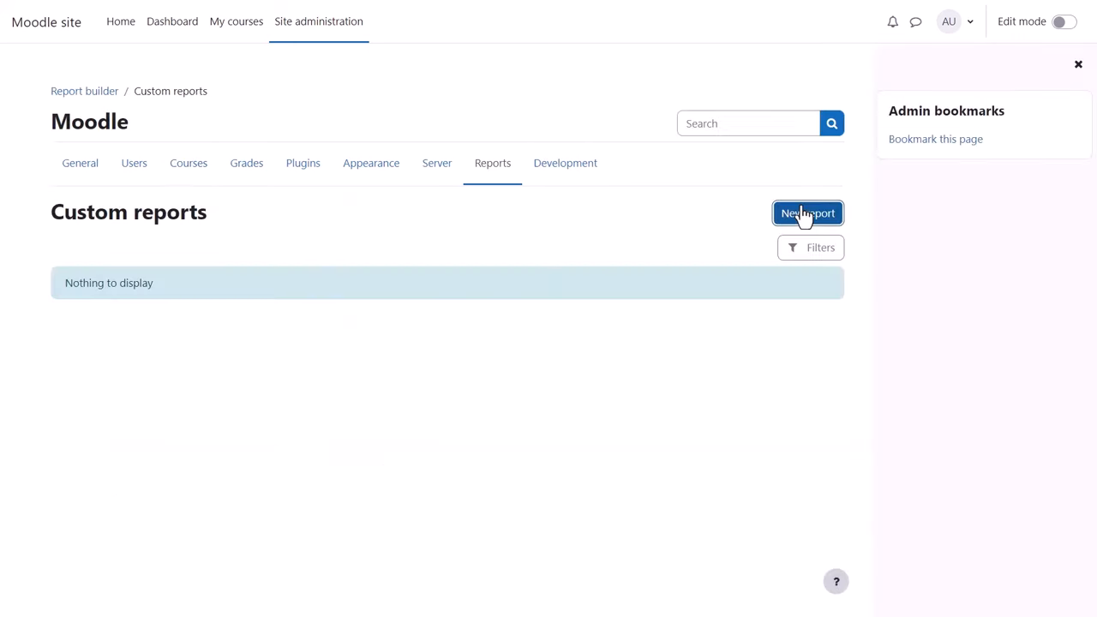
pyautogui.click(807, 213)
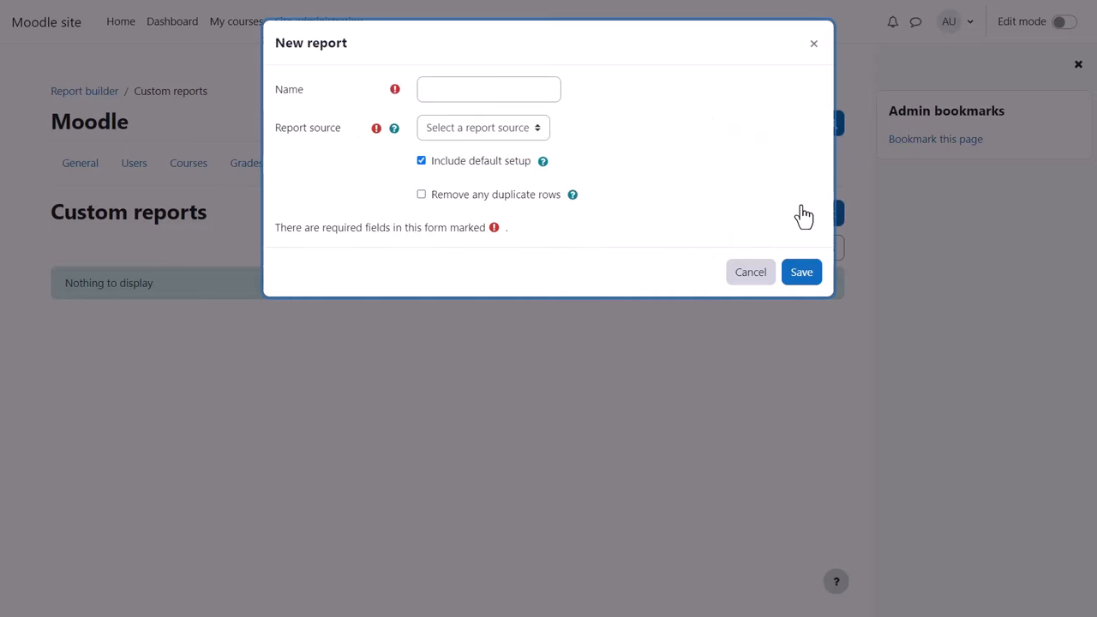